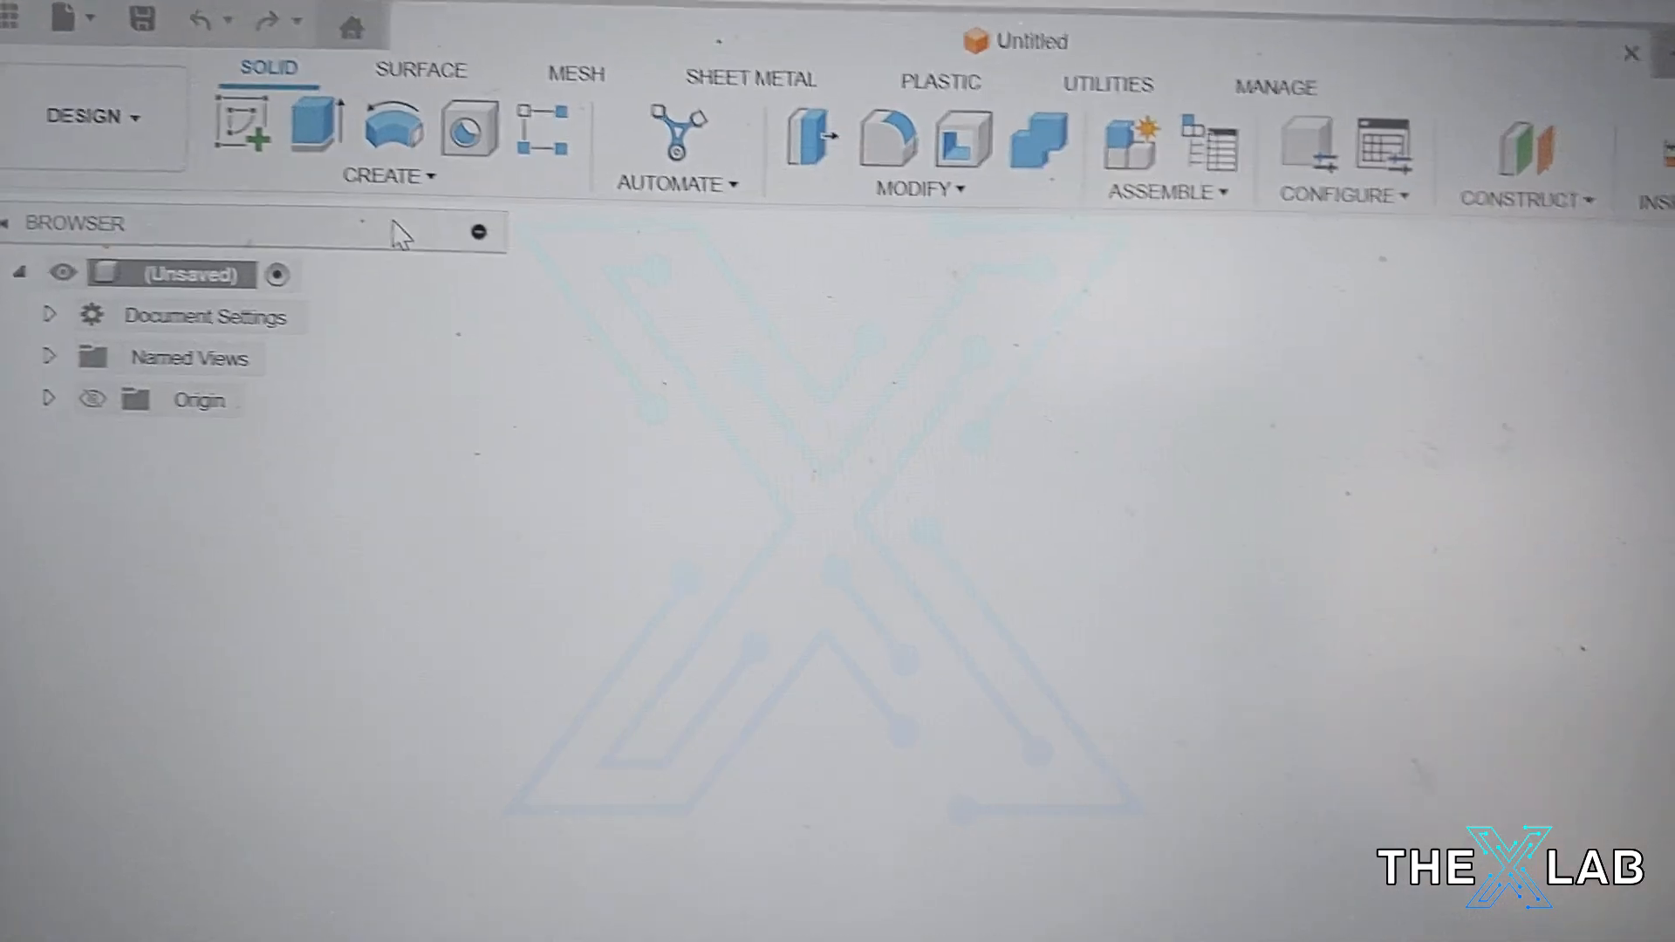
Start a new sketch so the origin planes appear for choosing a sketch plane.
click(232, 106)
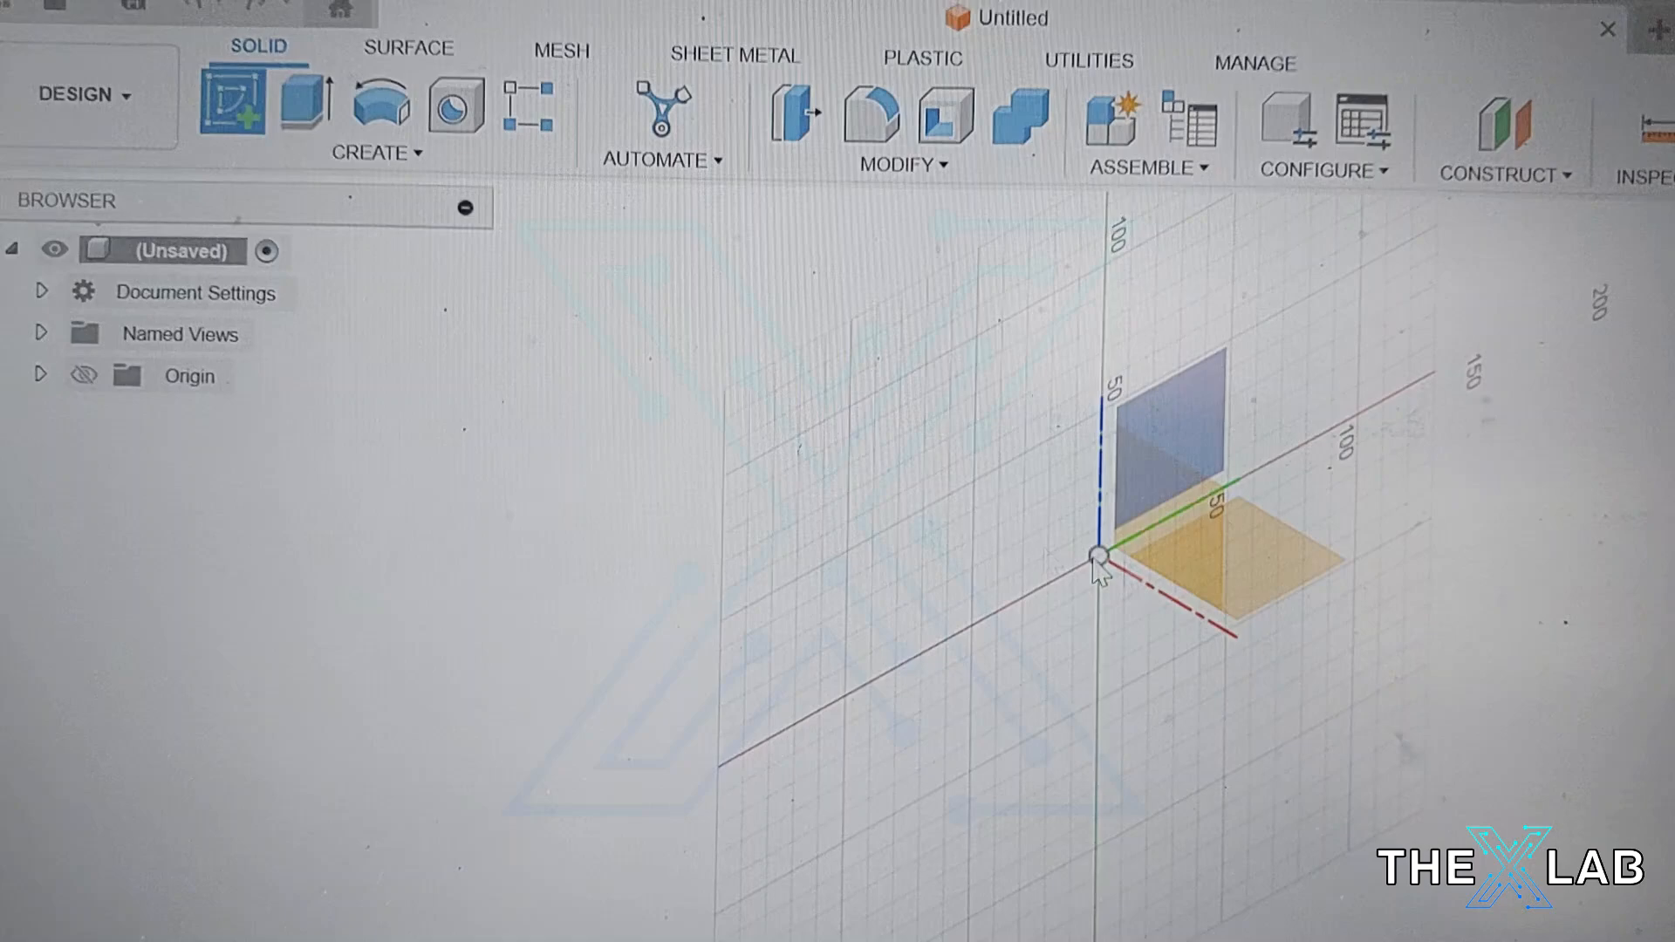